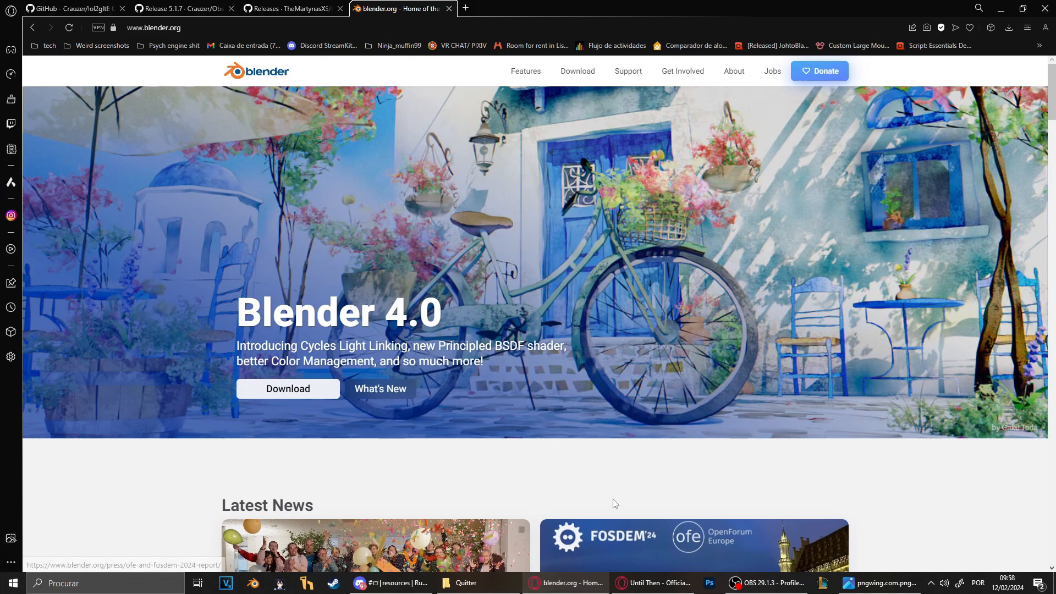
mouse_move(619, 495)
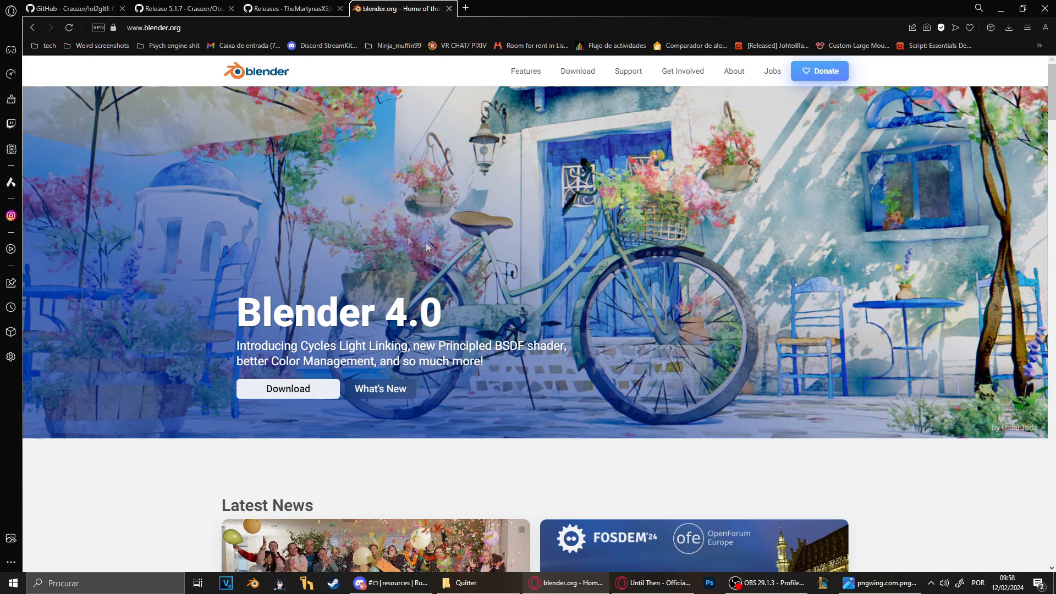
mouse_move(448, 337)
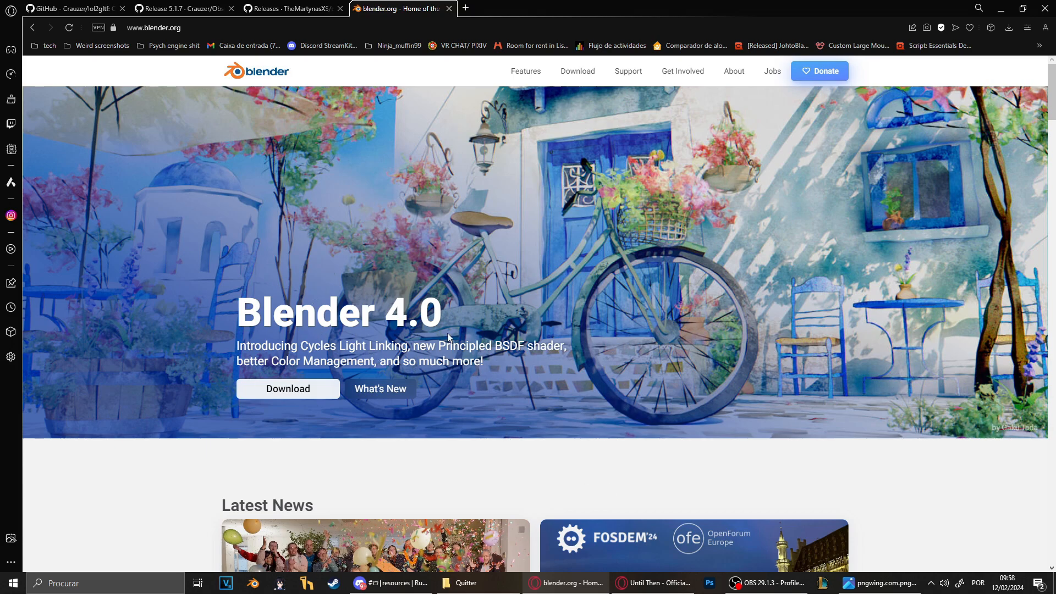
mouse_move(114, 19)
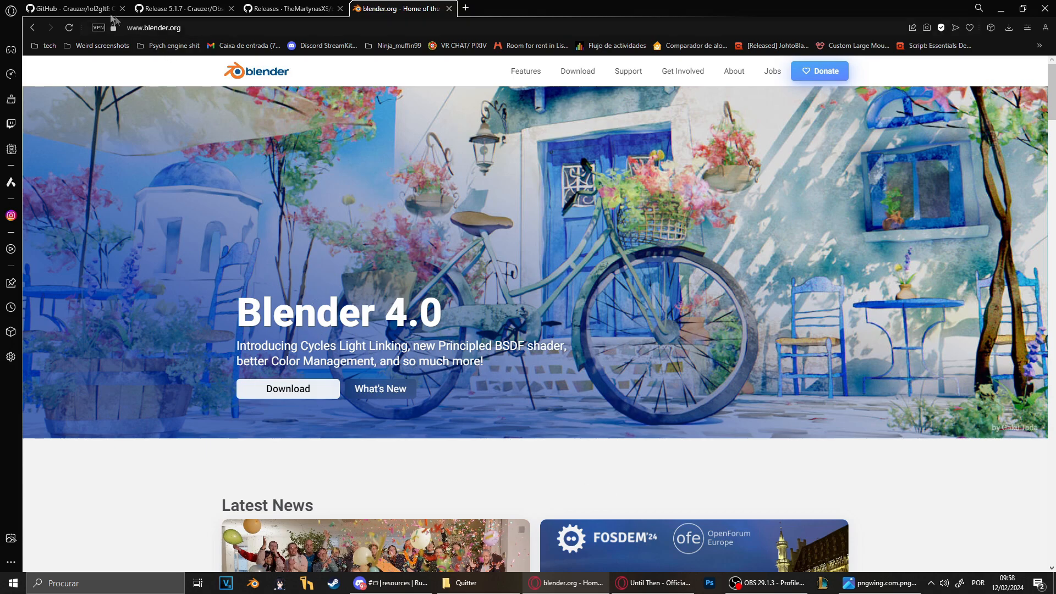
Review the Obsidian 5.1.7, lol2gltf 3.0.3 and cshtupdater 1.0.0 release pages in Opera
left_click(182, 9)
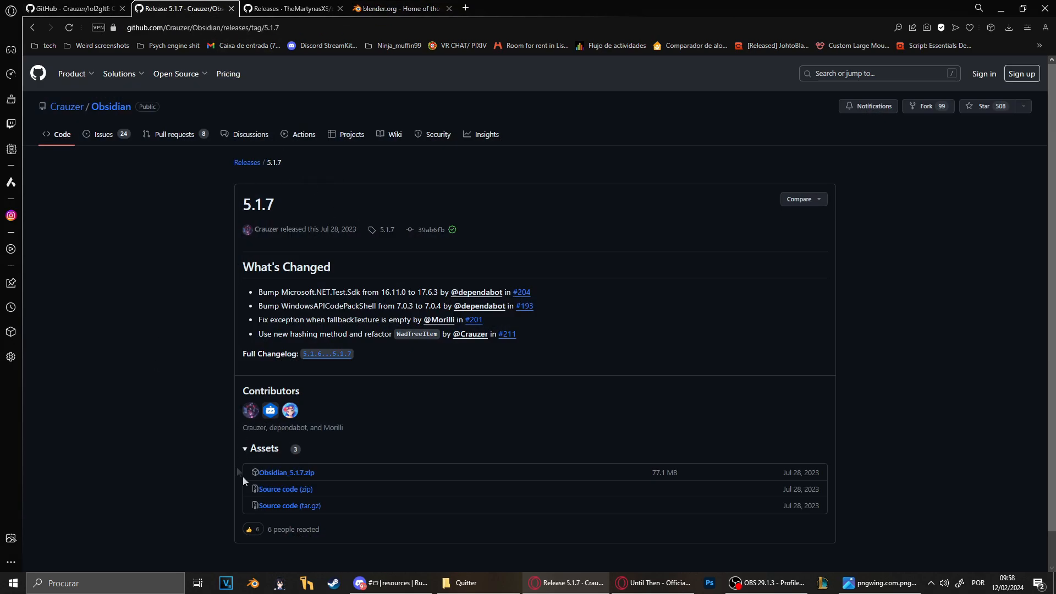
double_click(259, 204)
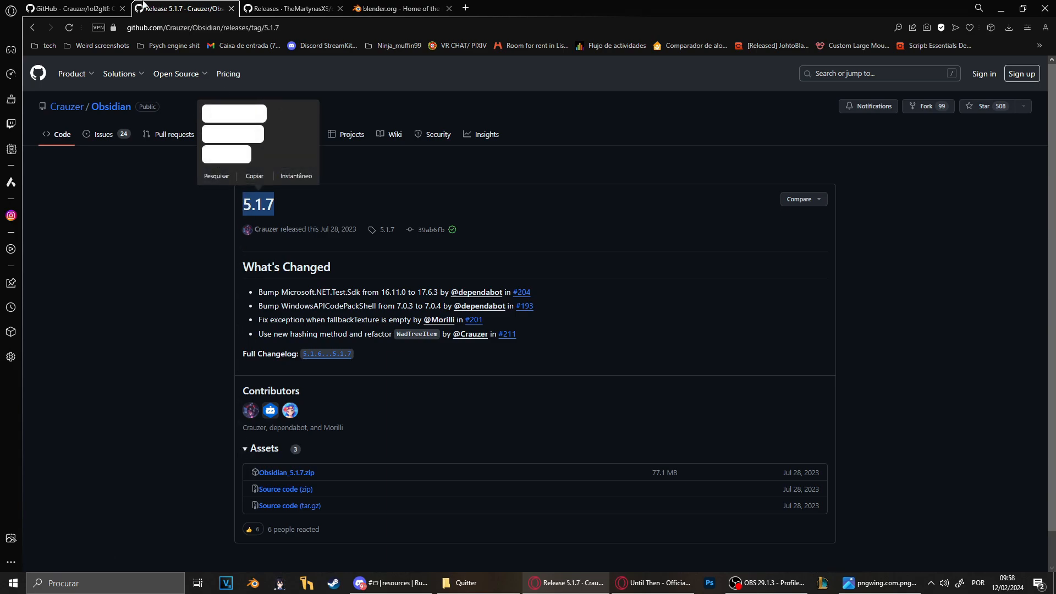
left_click(67, 9)
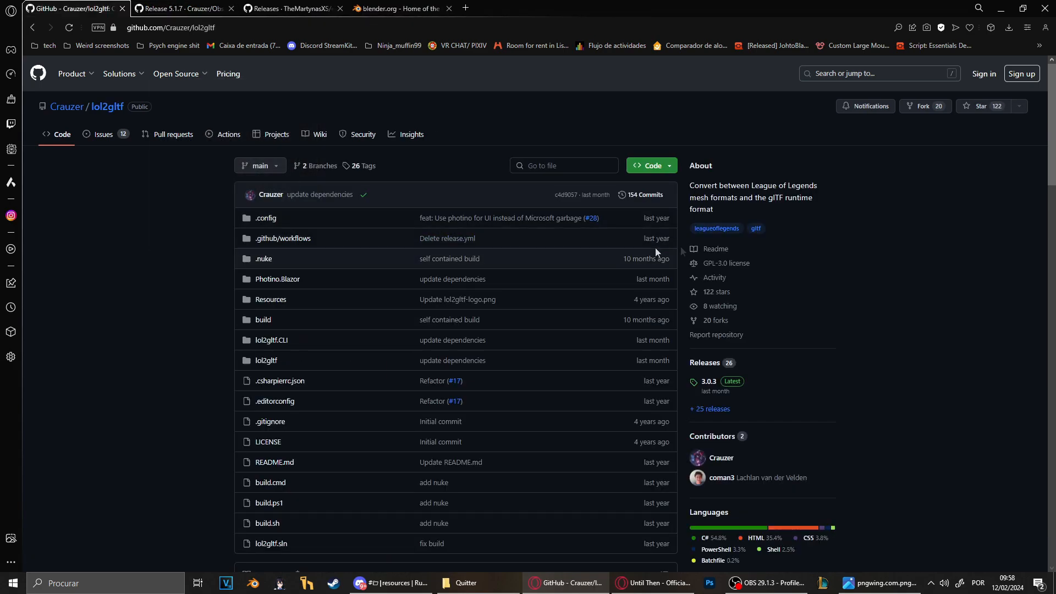
mouse_move(708, 381)
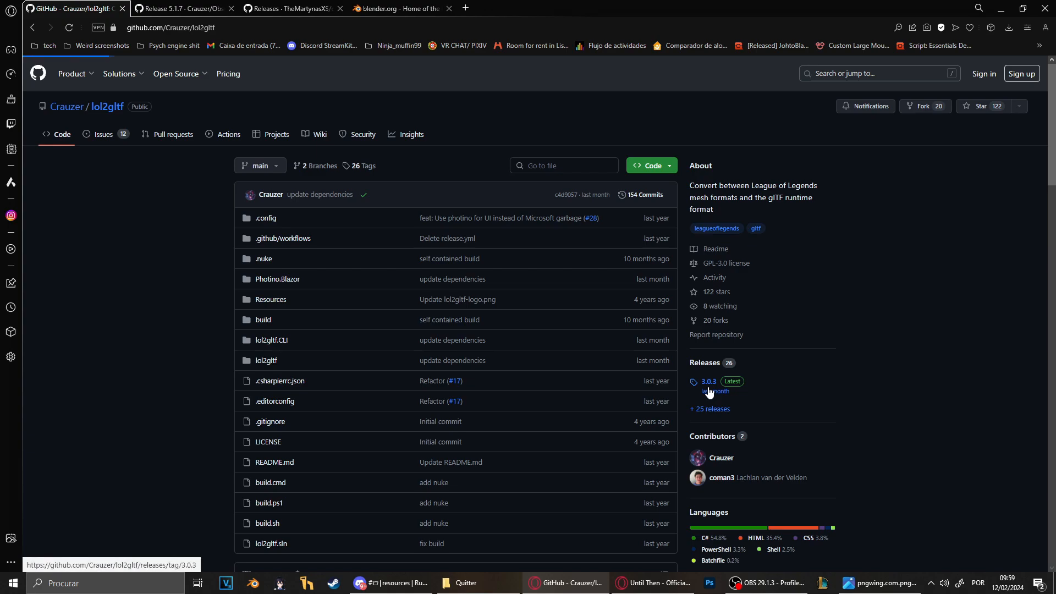
left_click(707, 381)
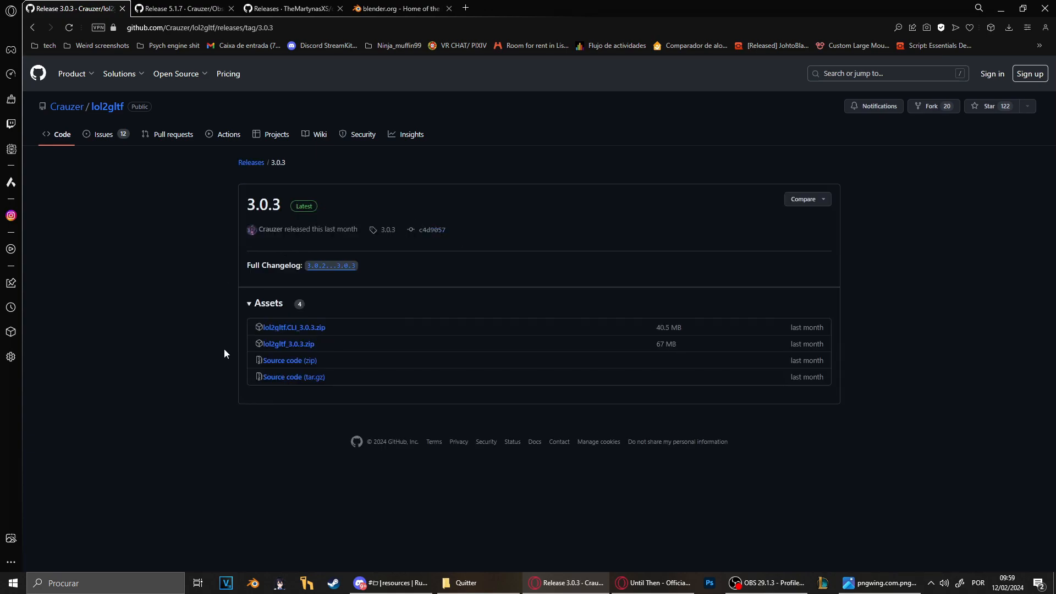
mouse_move(287, 343)
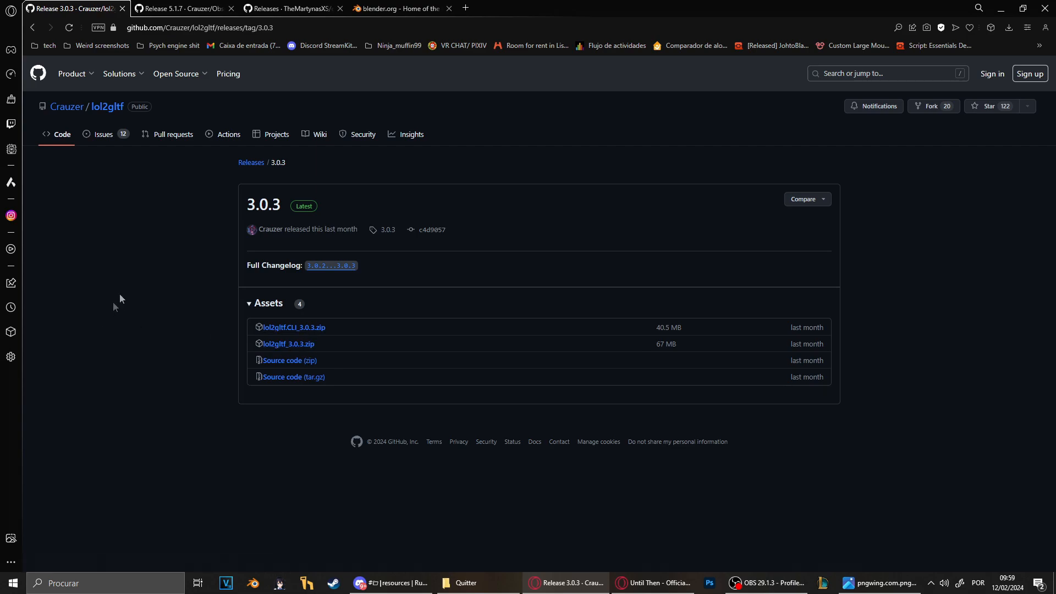
left_click(291, 9)
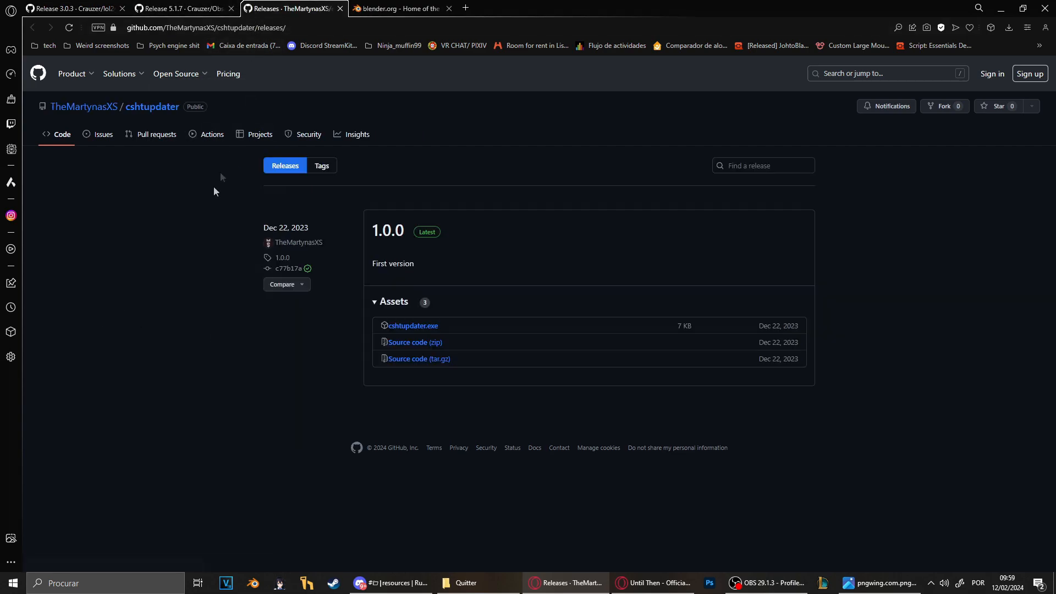
mouse_move(139, 163)
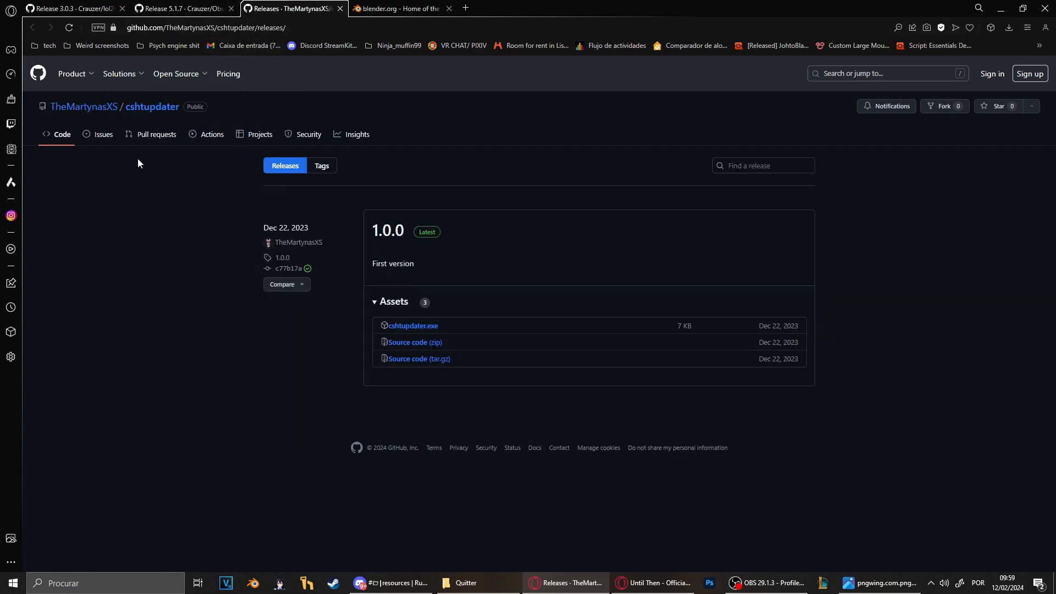
mouse_move(170, 264)
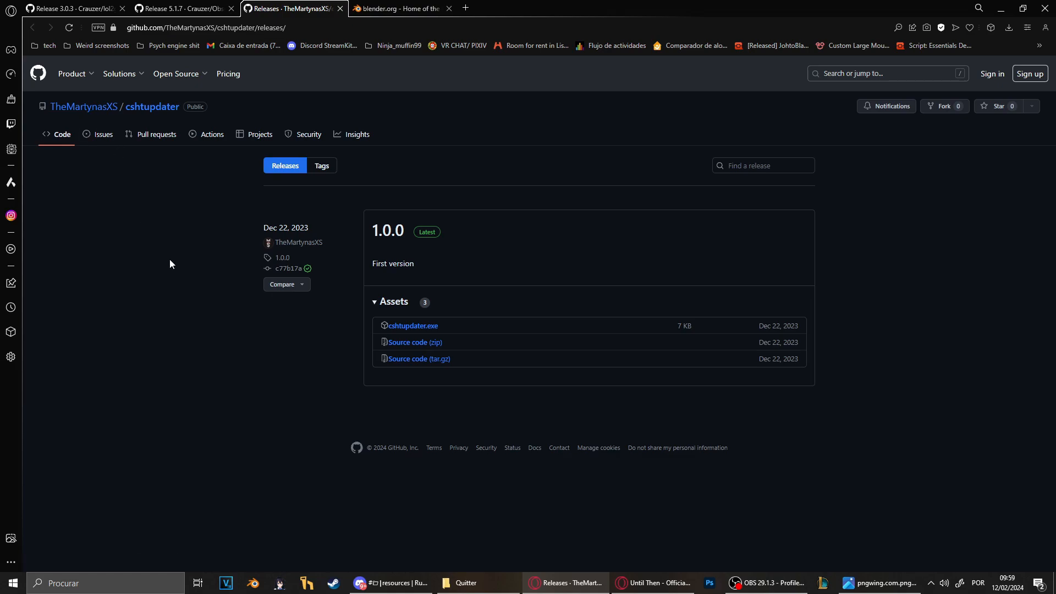
mouse_move(363, 243)
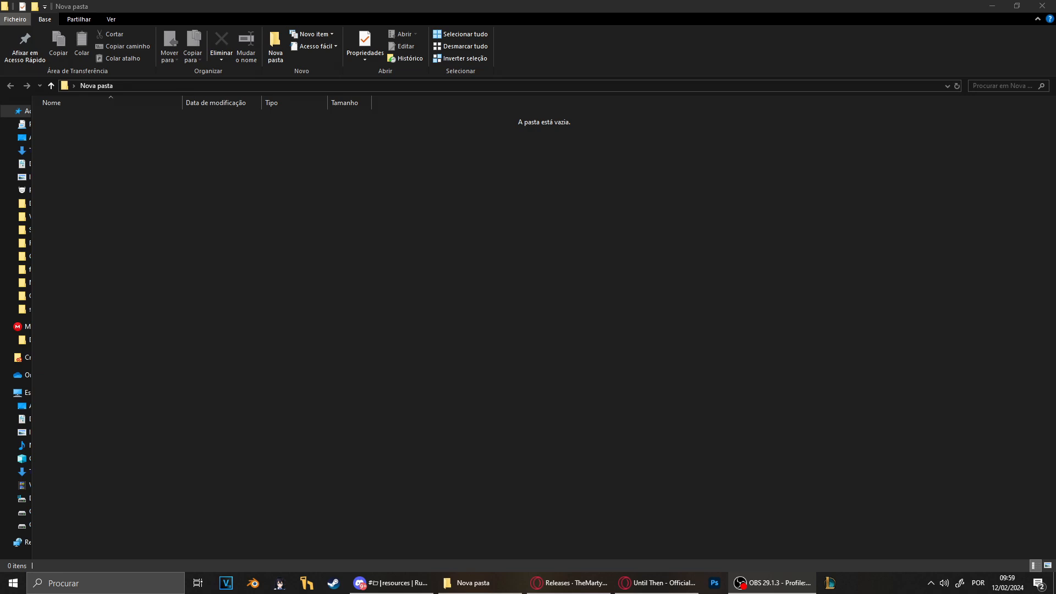
mouse_move(347, 414)
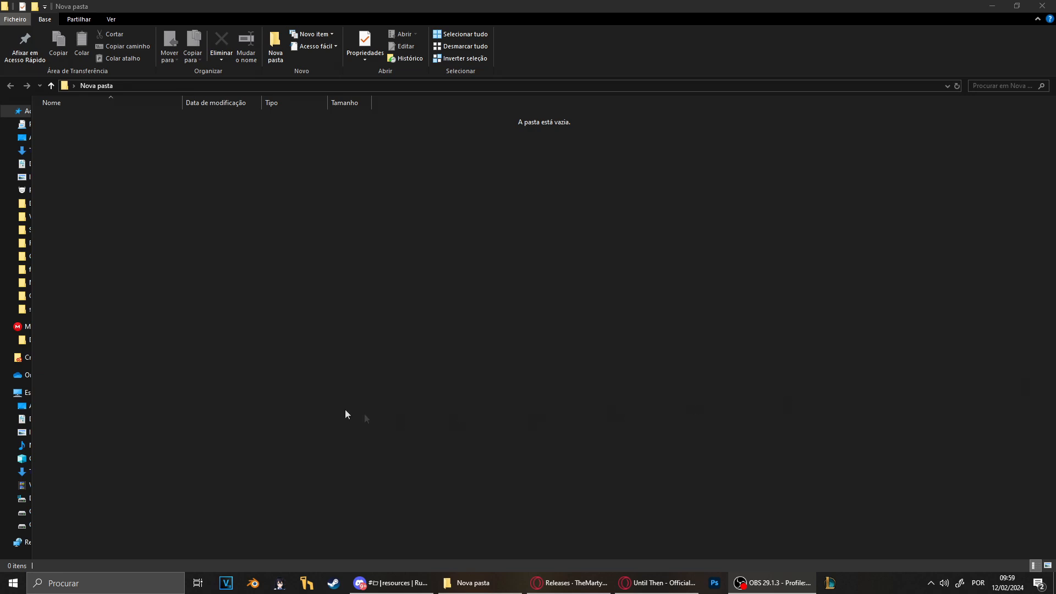
Create 'Programs' and 'Skins' subfolders, then open the empty Programs folder
right_click(346, 414)
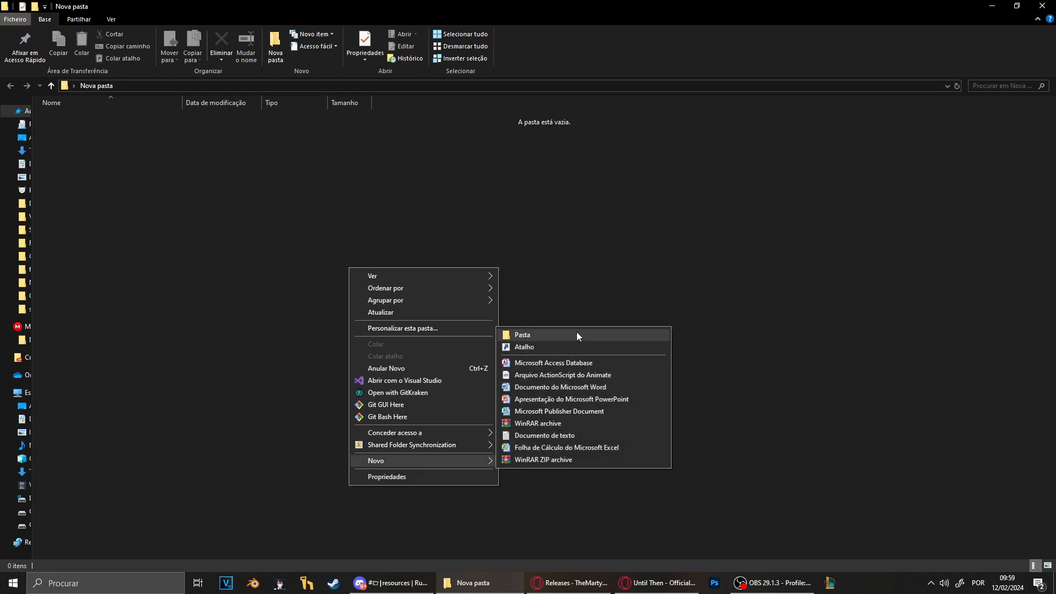
left_click(522, 335)
type("Programs")
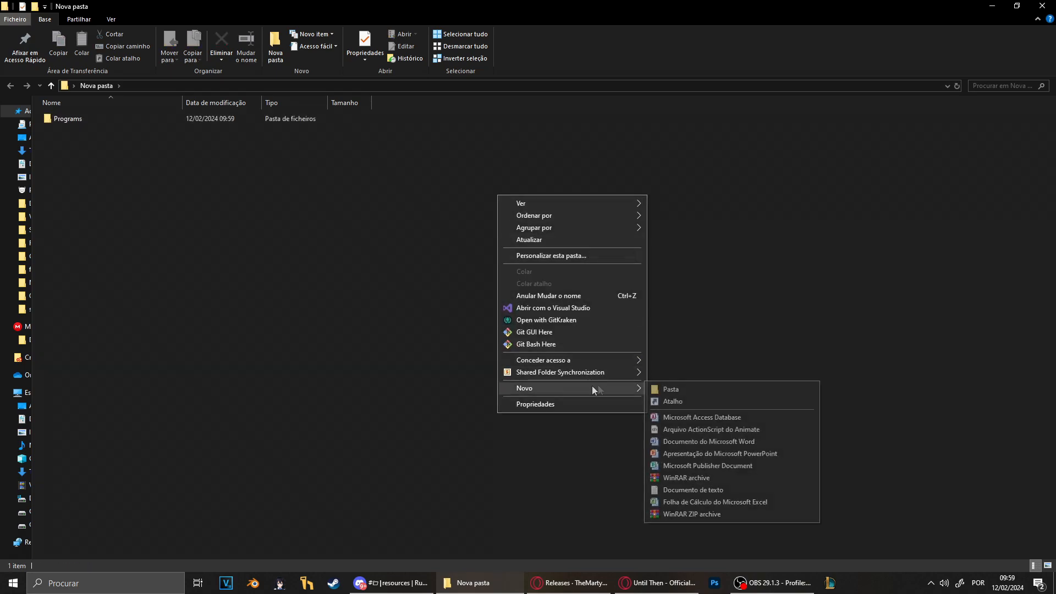
left_click(672, 389)
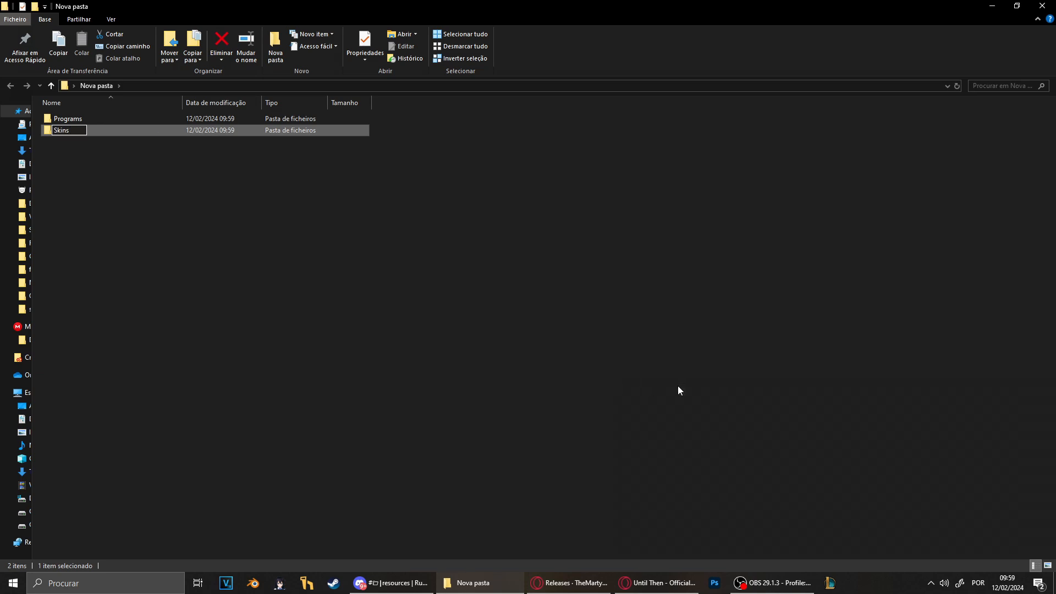
double_click(67, 119)
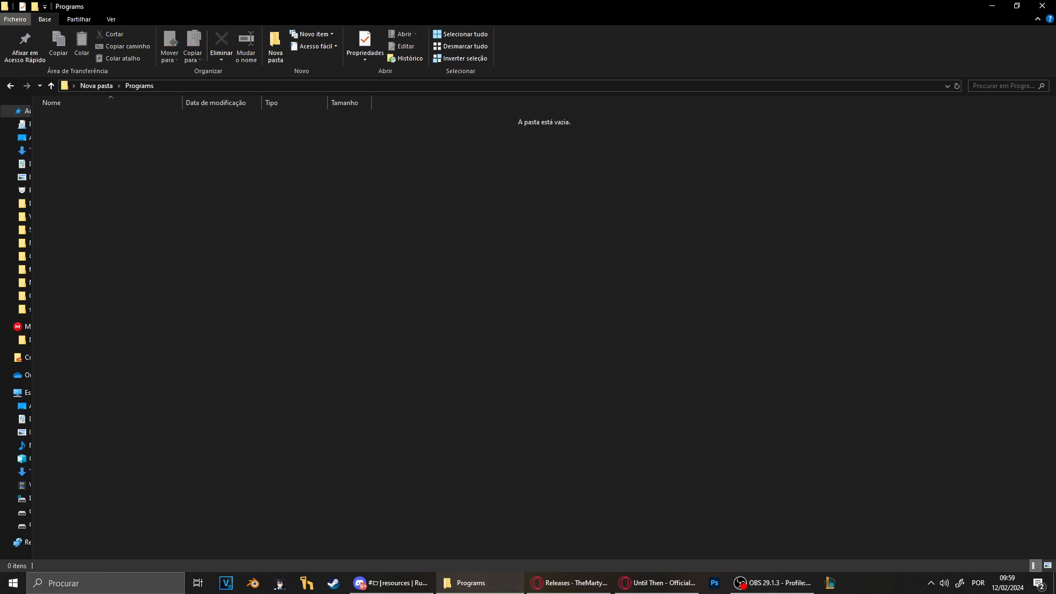
left_click(882, 583)
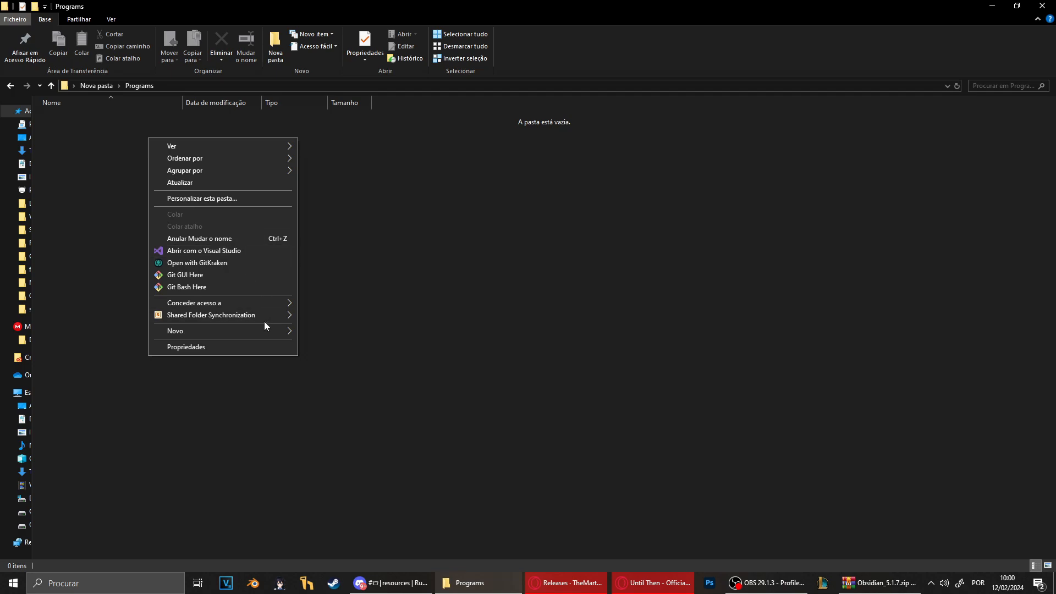
Make an 'Obsidian' folder in Programs and extract the Obsidian_5.1.7.zip files into it
left_click(321, 331)
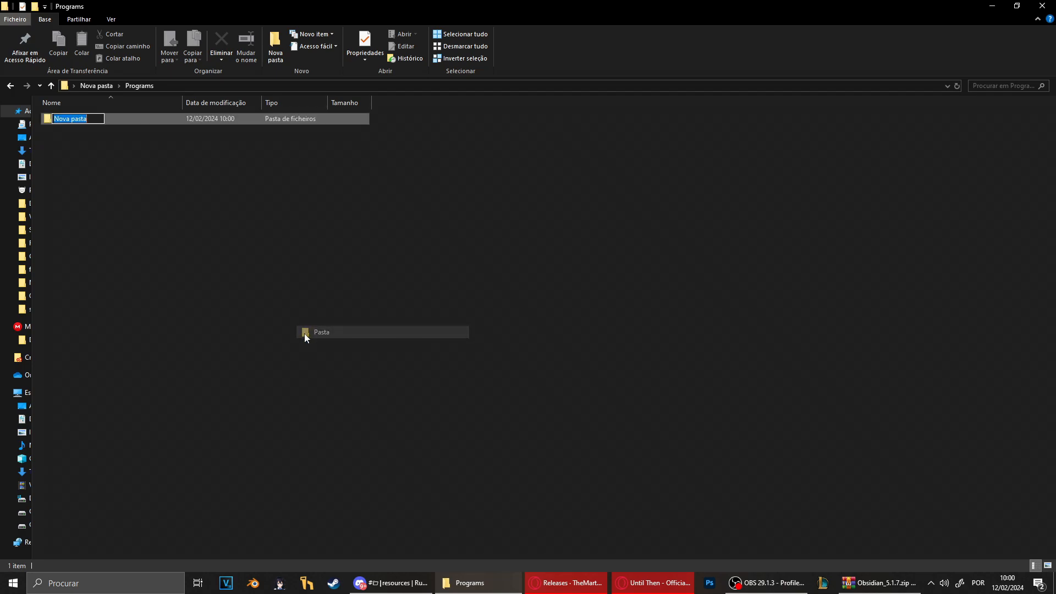
type("Obsidian")
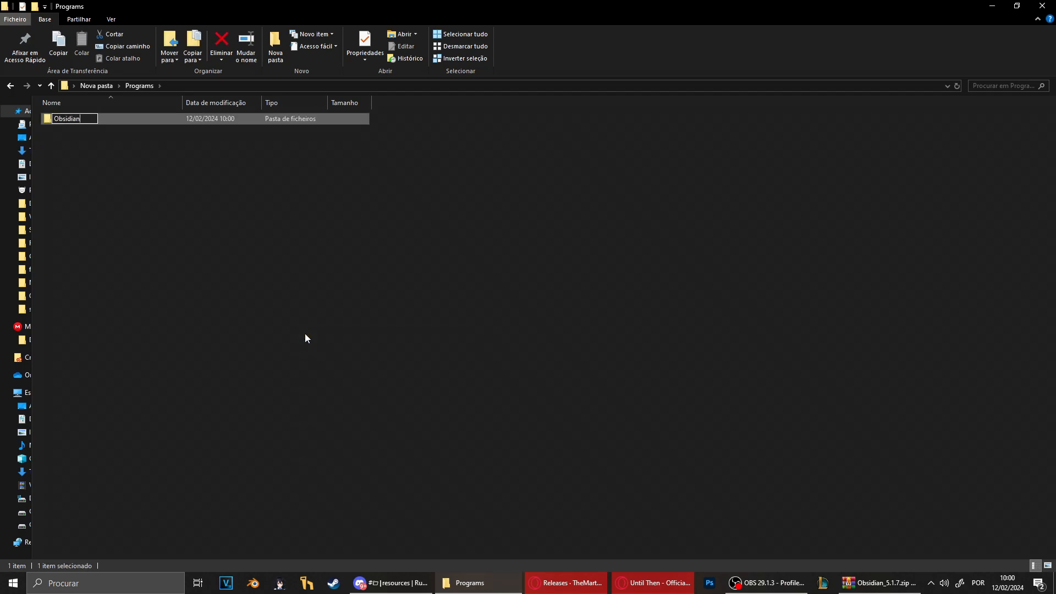
left_click(879, 582)
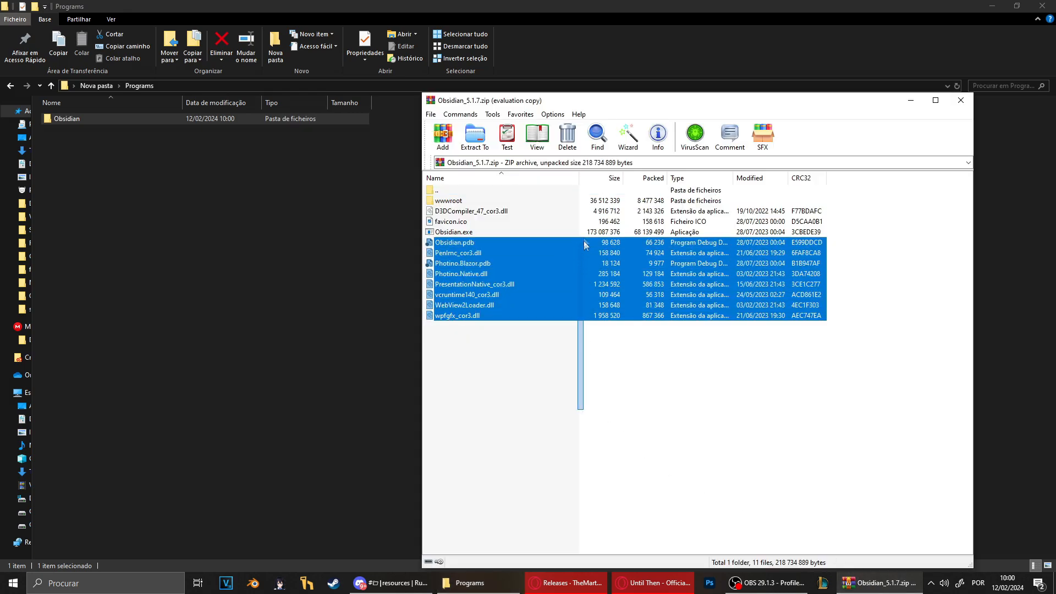
left_click(474, 137)
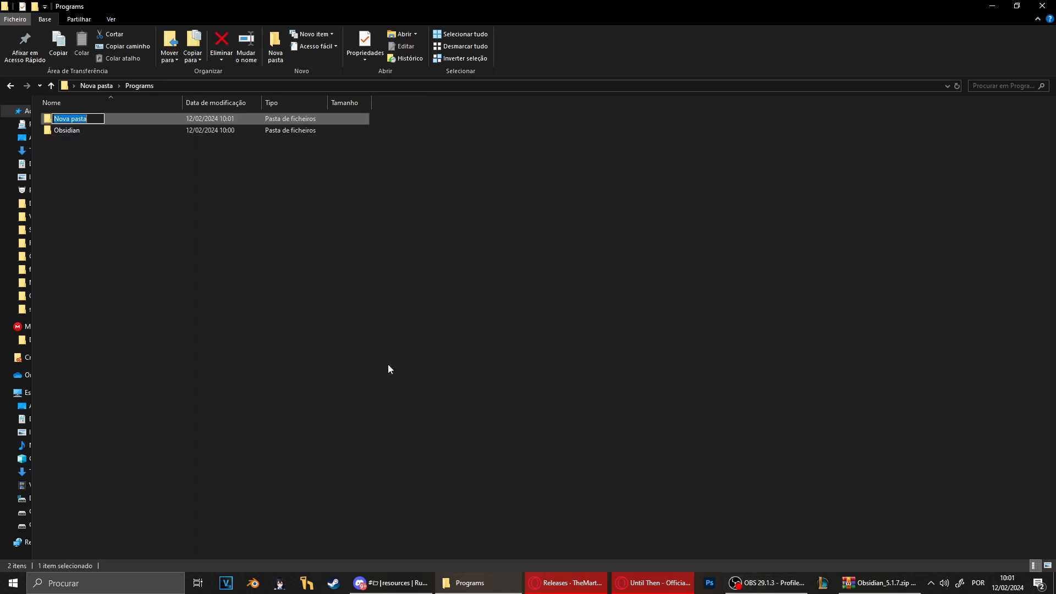
Name the folder lol2gltf, fill it from the lol2gltf 3.0.3 and CLI zips, then return to Programs
type("lol2glt")
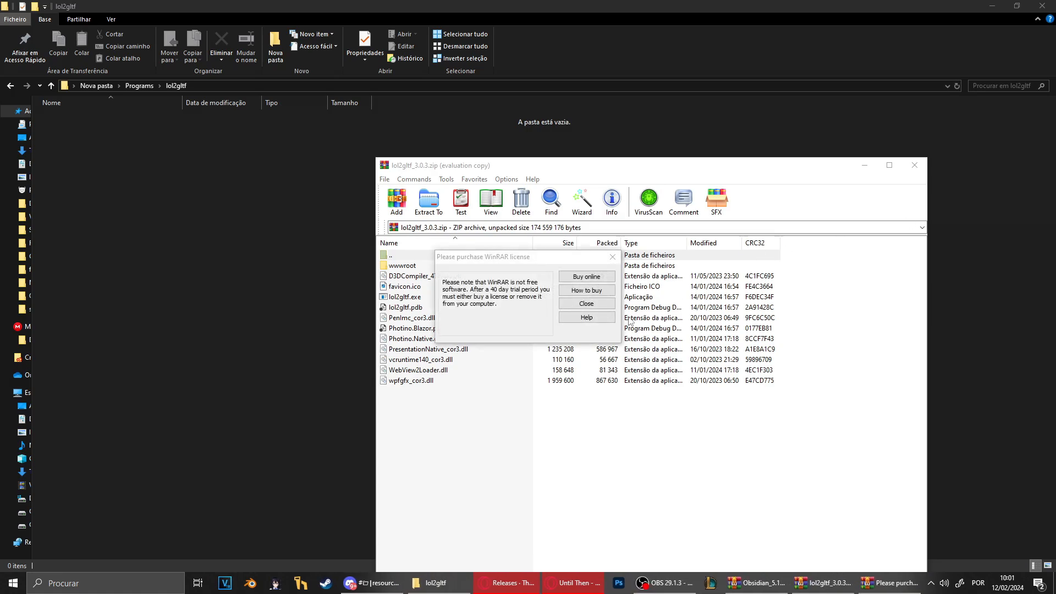
left_click(585, 303)
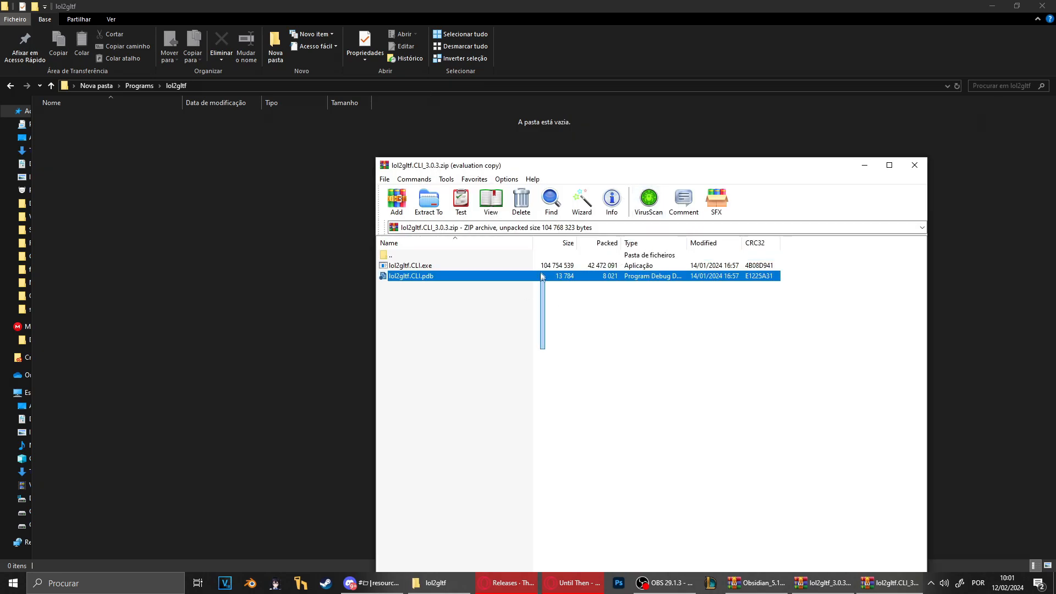
left_click(821, 583)
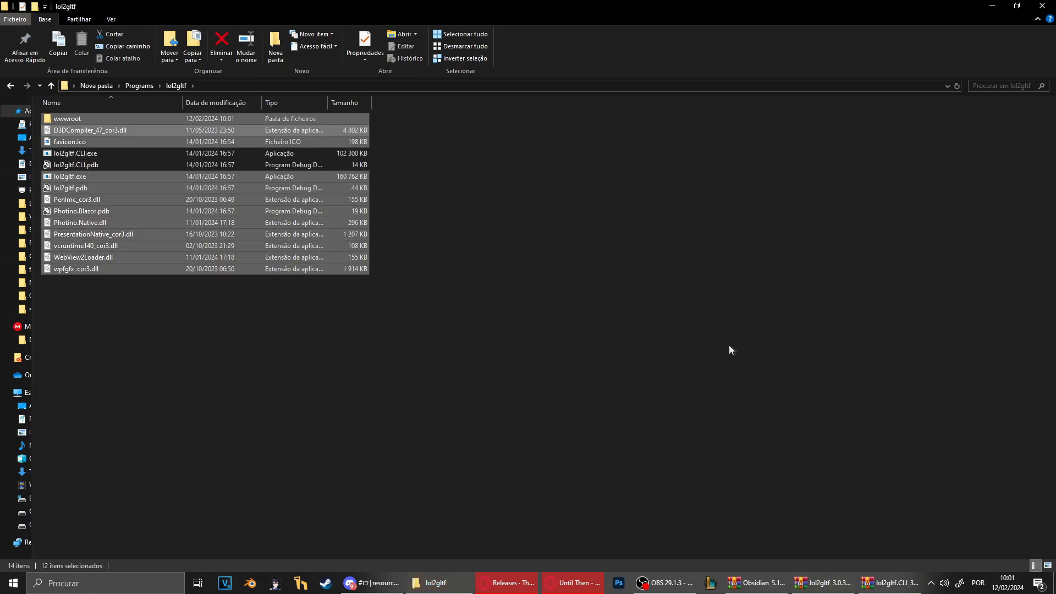
left_click(139, 86)
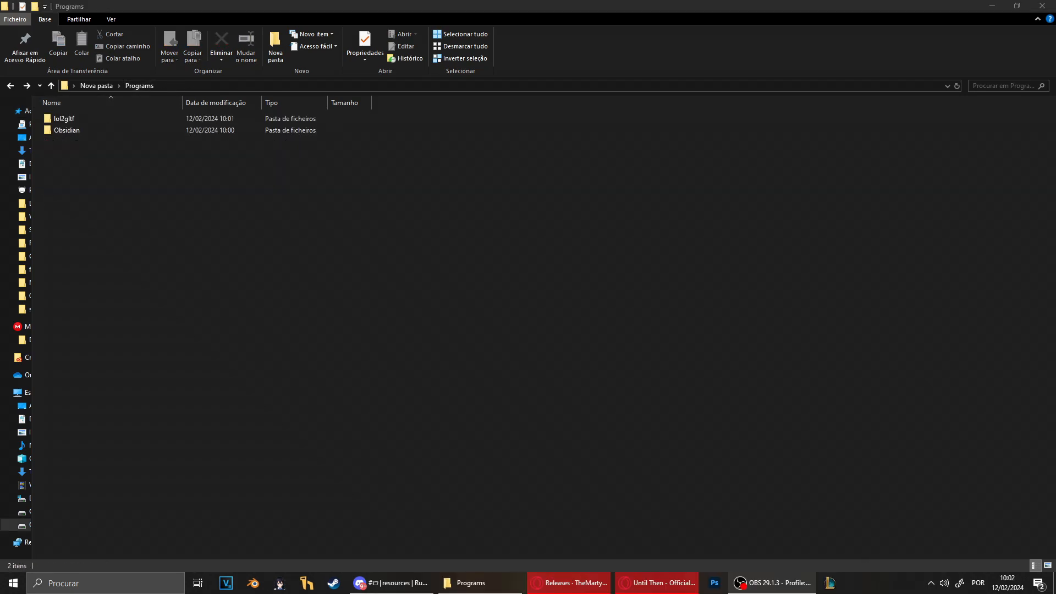
Open the Obsidian folder and create a new 'hashes' folder inside it
double_click(67, 130)
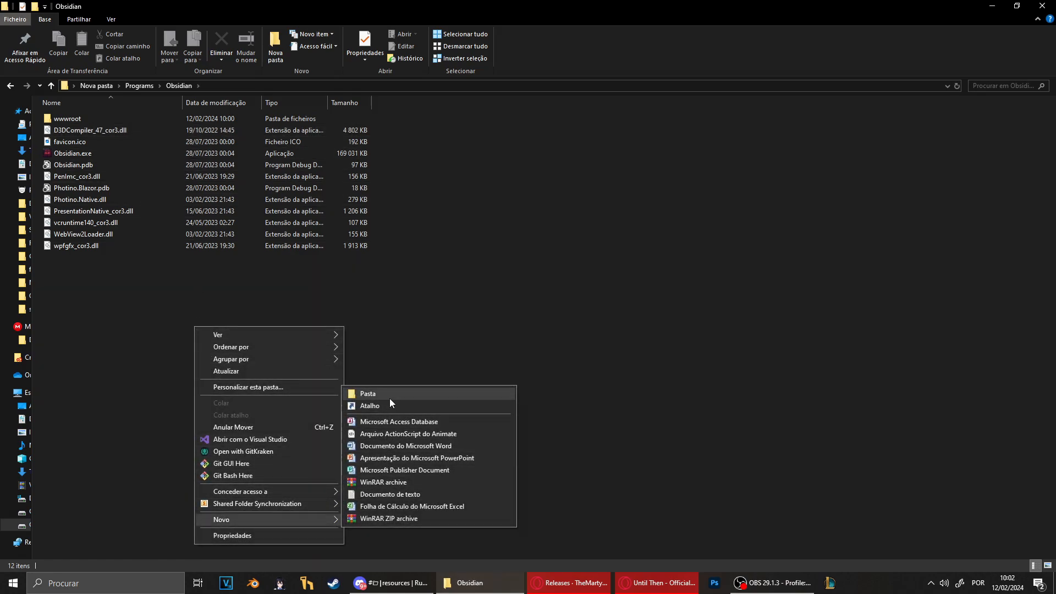
left_click(368, 394)
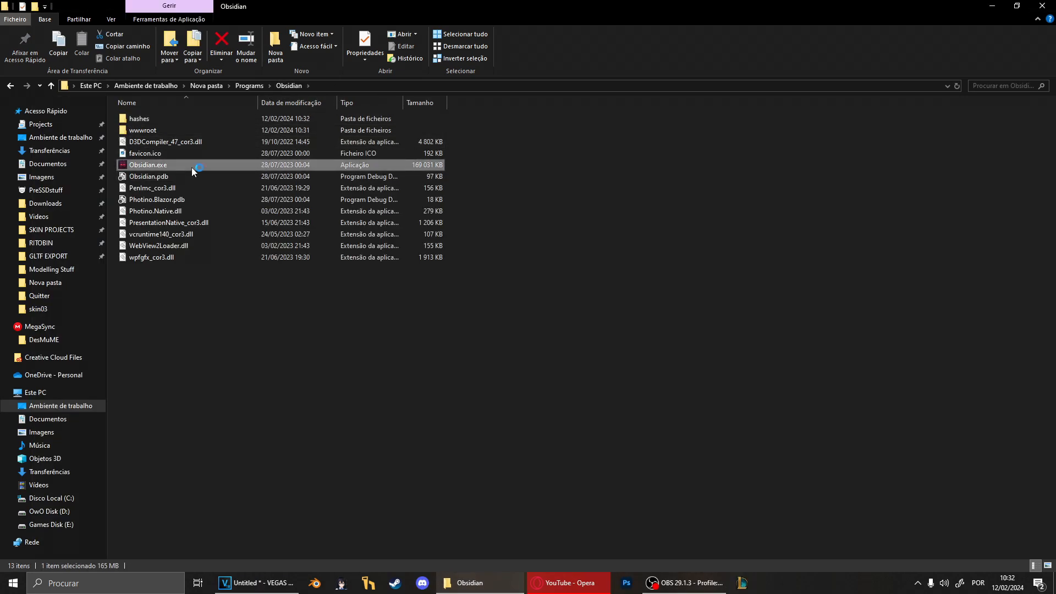
Launch Obsidian, dismiss the error, and set E:\Riot Games\League of Legends as the game directory
double_click(148, 165)
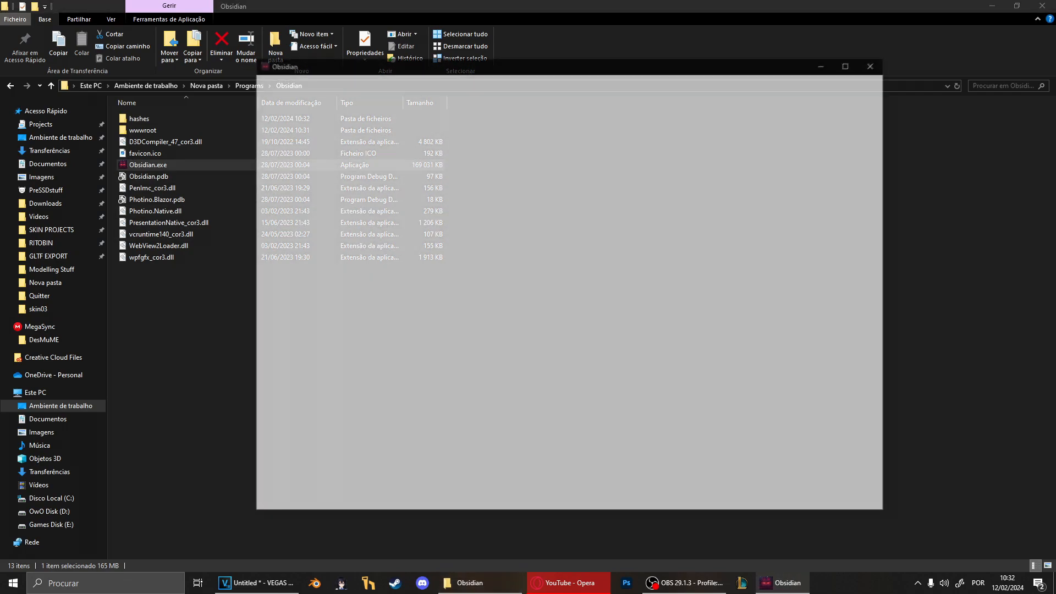
double_click(147, 176)
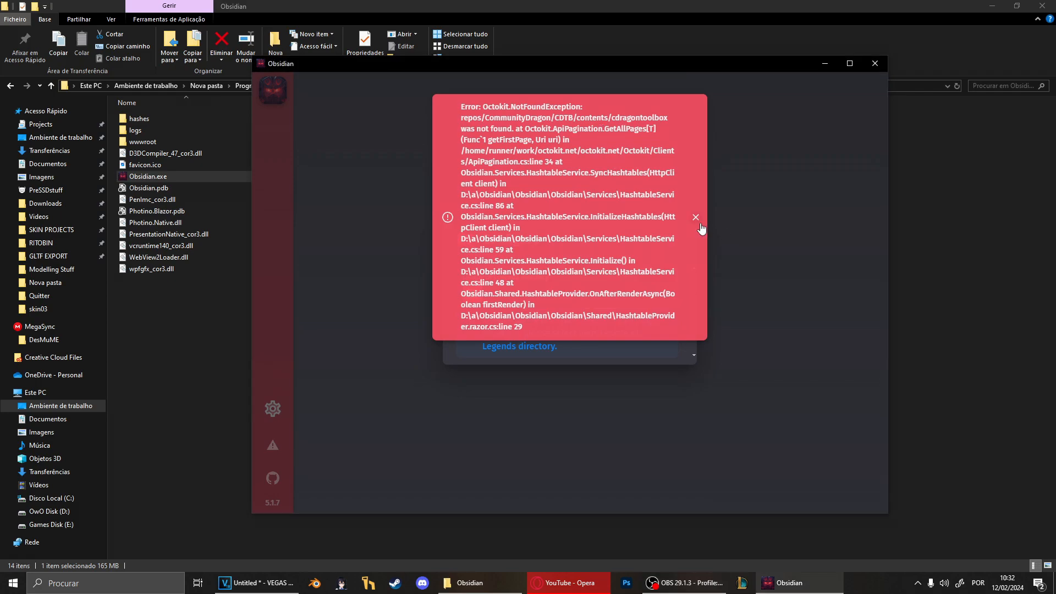
left_click(696, 218)
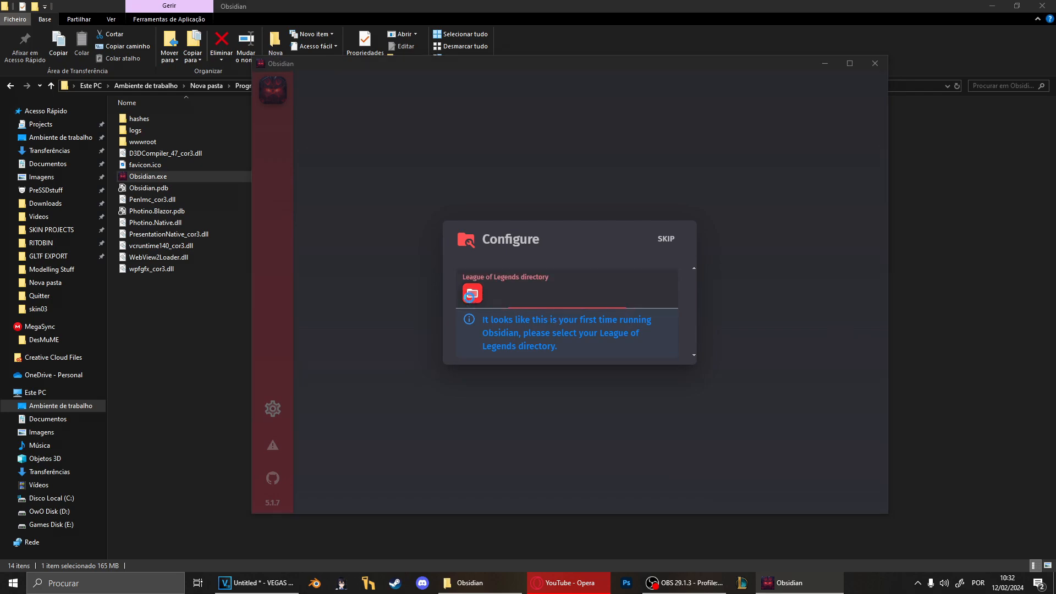
left_click(472, 294)
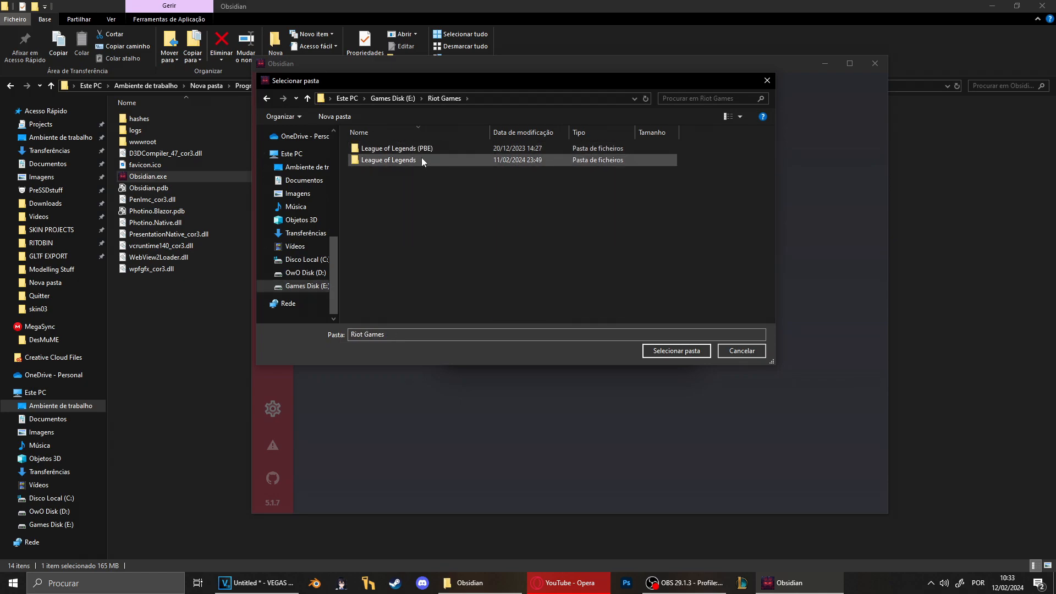
double_click(389, 160)
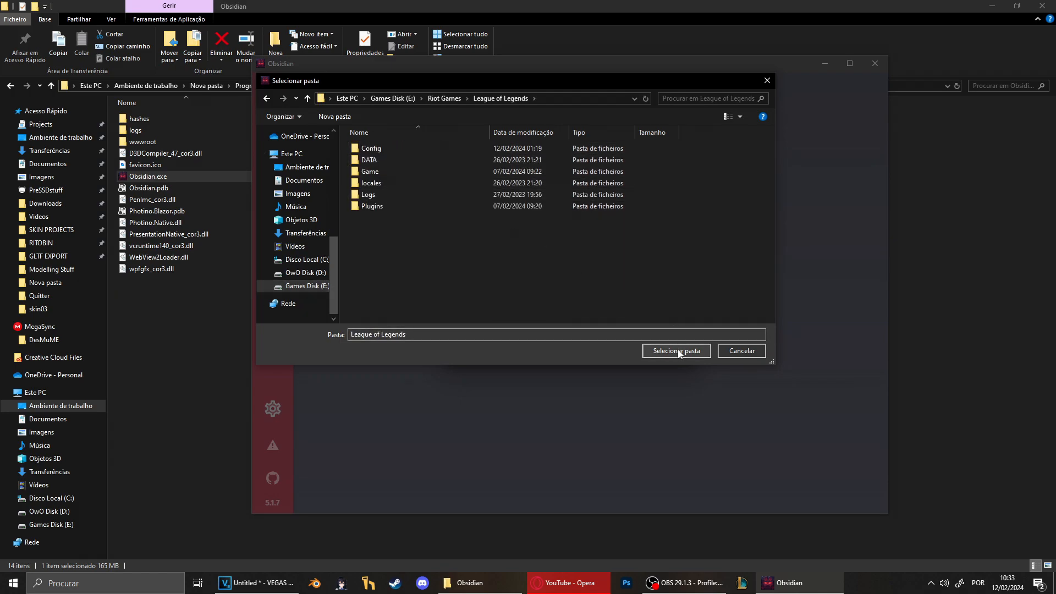
left_click(676, 352)
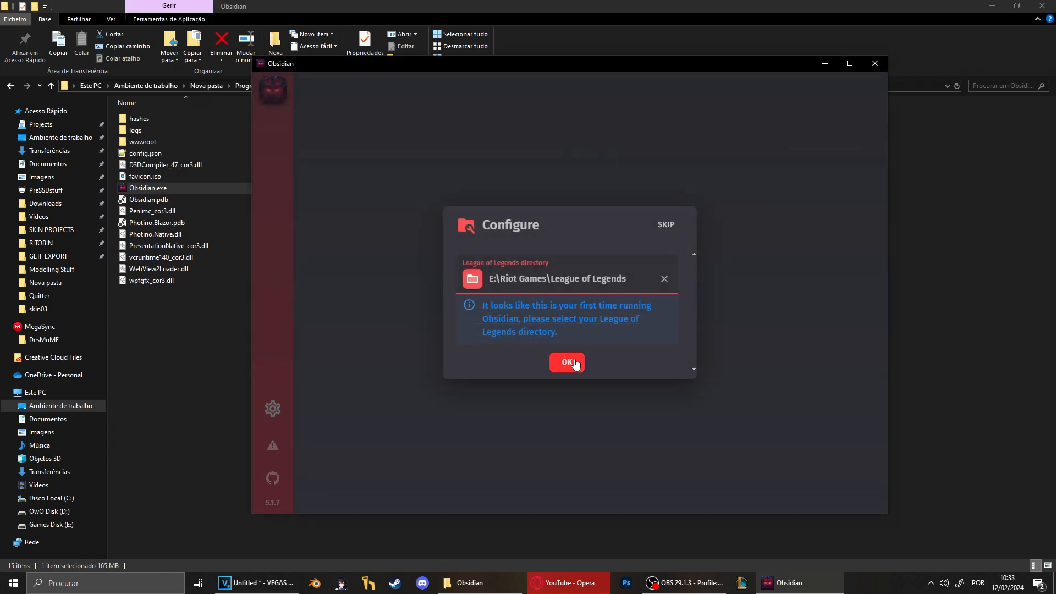
left_click(568, 363)
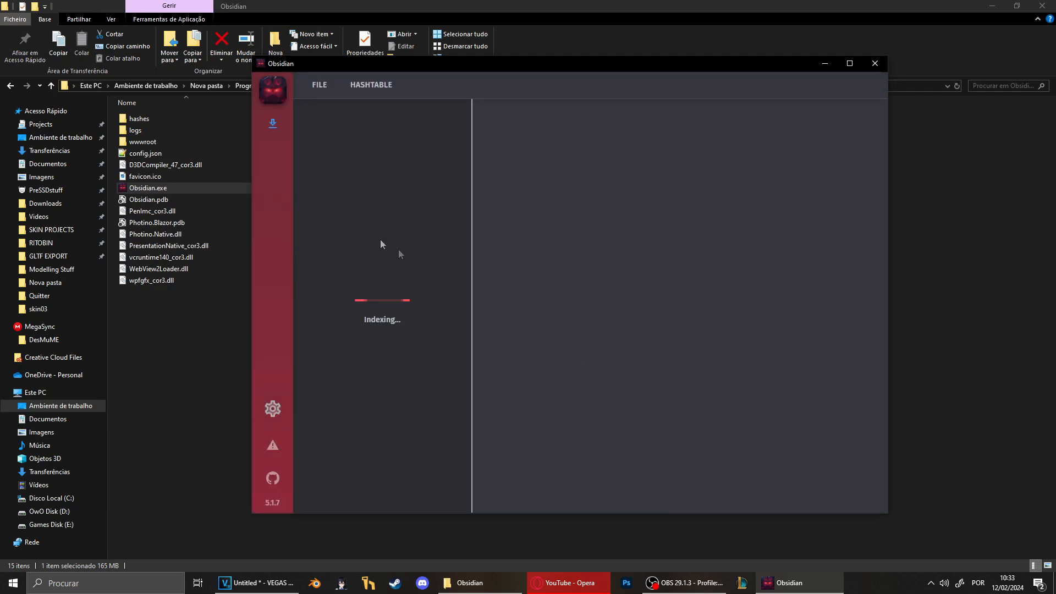
mouse_move(291, 416)
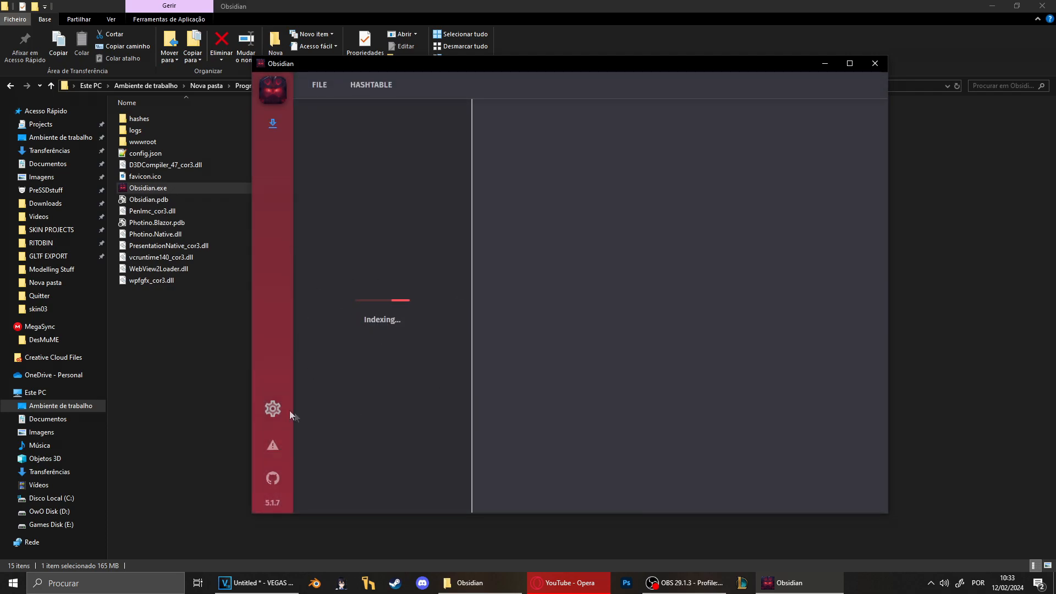
Turn off Sync Hashtables in Obsidian's settings and close them
left_click(273, 409)
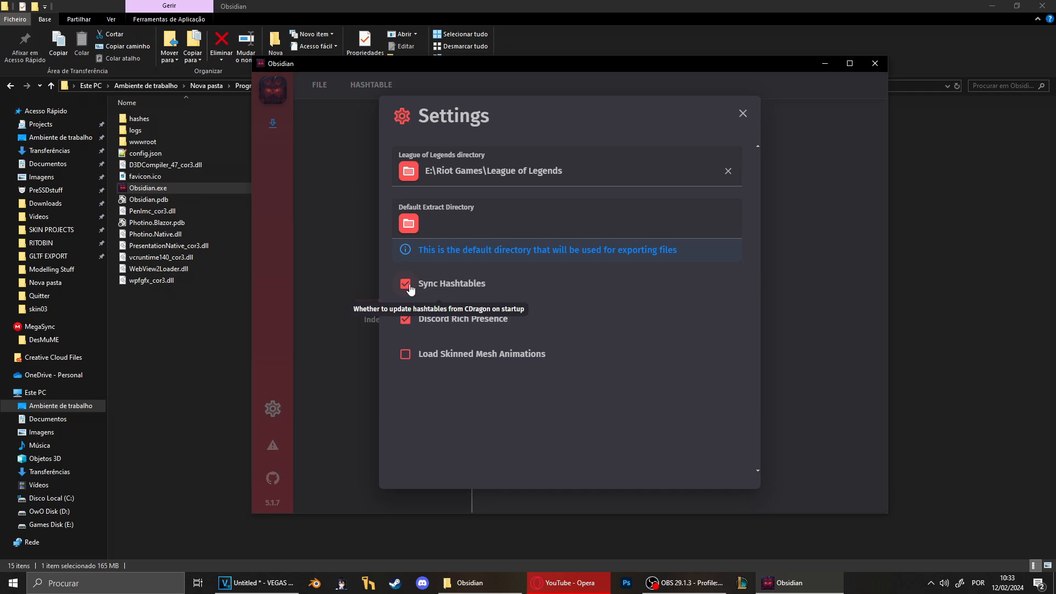
left_click(405, 283)
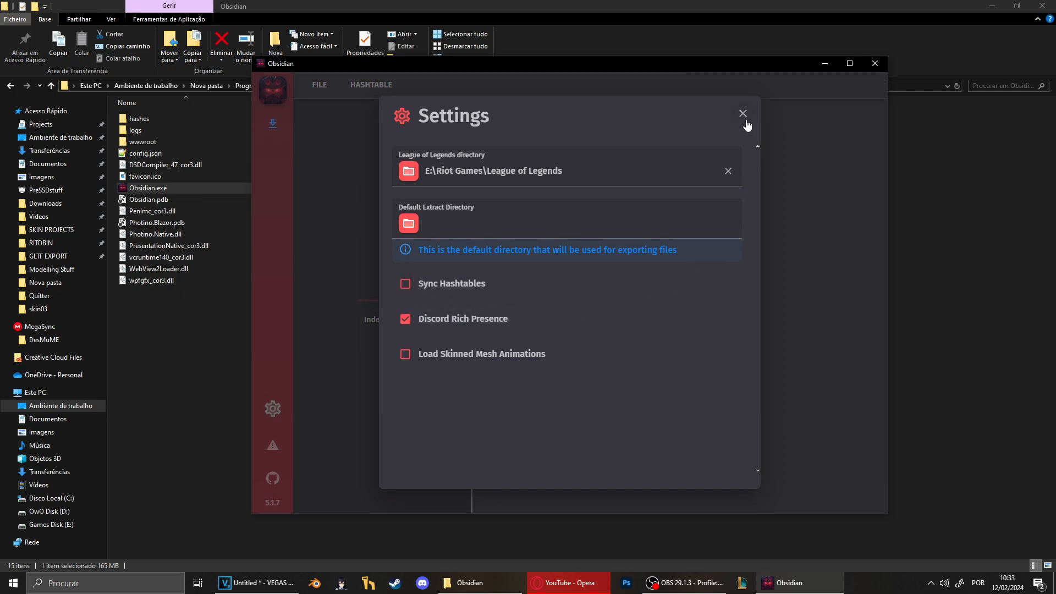
left_click(743, 113)
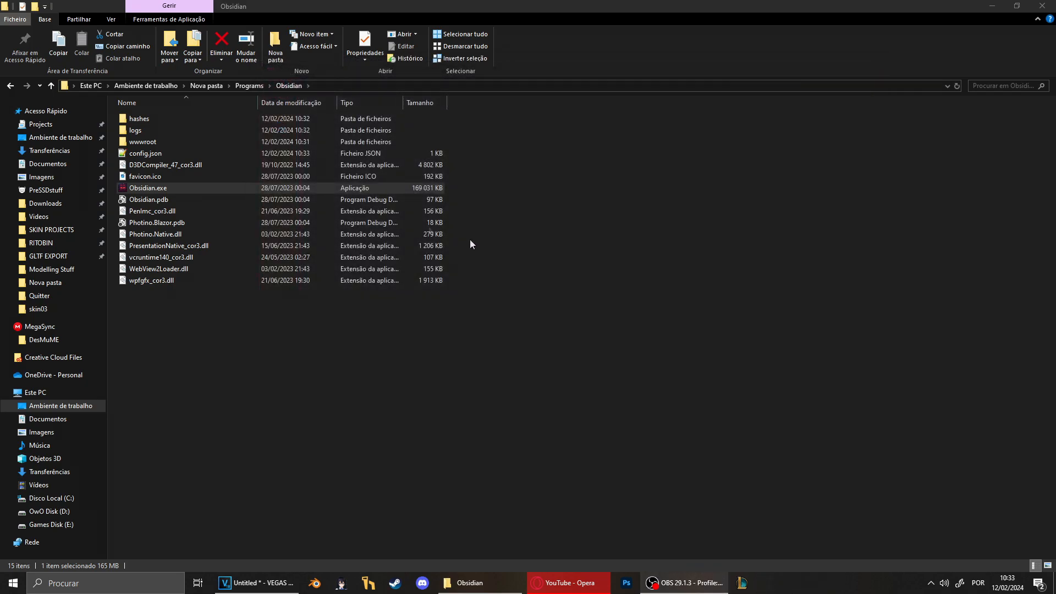
Run cshtupdater.exe from the hashes folder, then relaunch Obsidian.exe
double_click(140, 119)
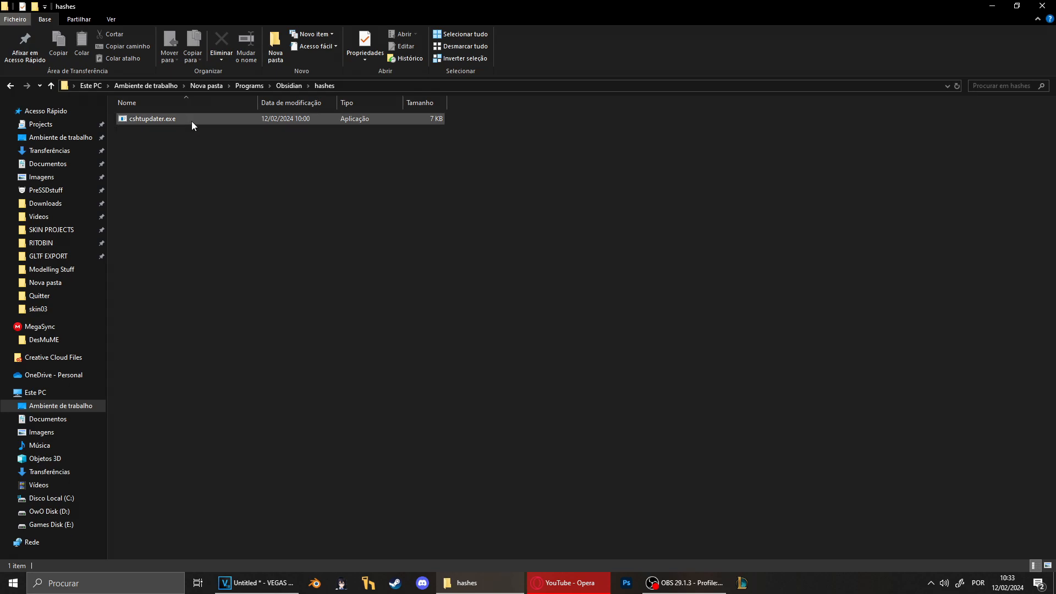
double_click(152, 119)
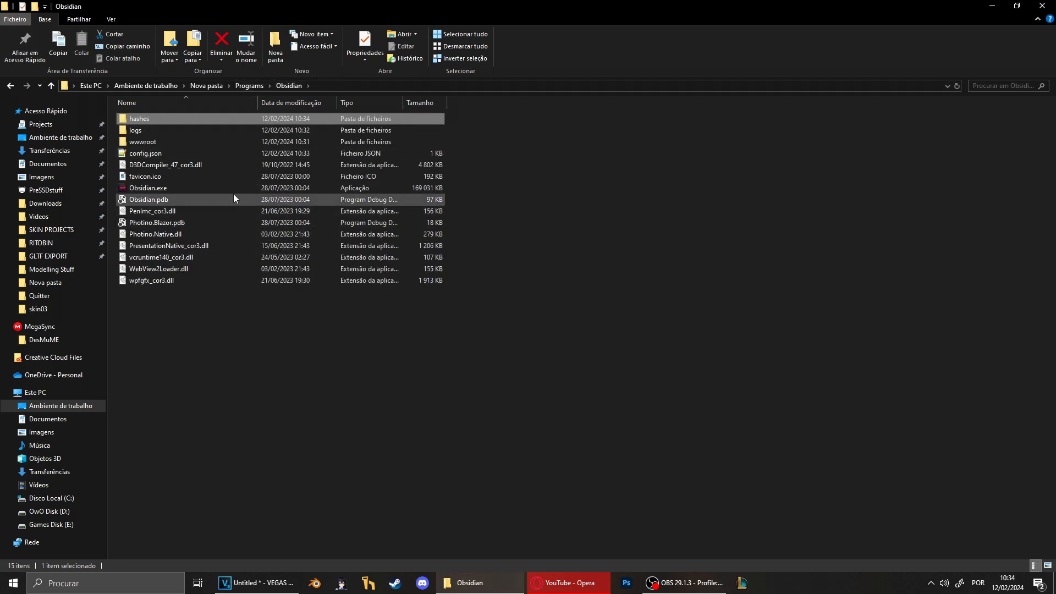
double_click(147, 189)
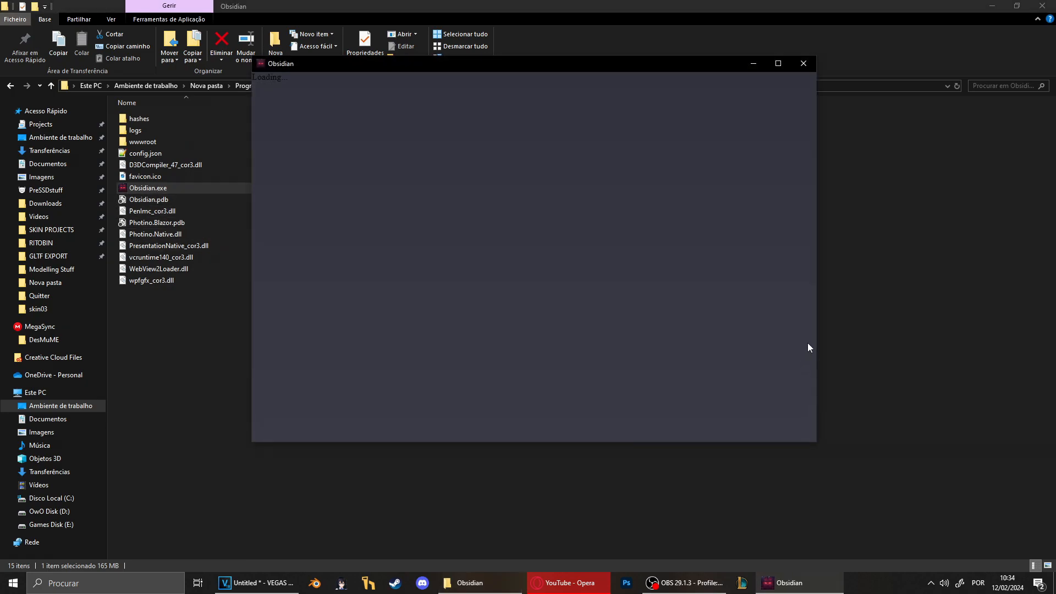